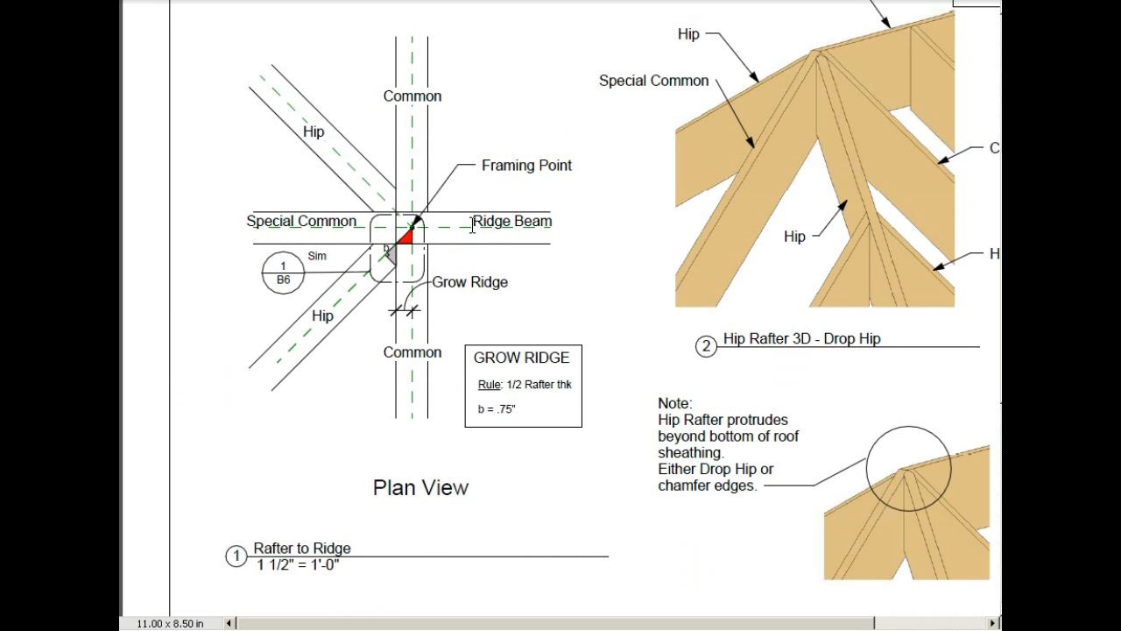
Highlight the Ridge Beam and Special Common labels on sheet B1, then clear the highlight.
double_click(513, 221)
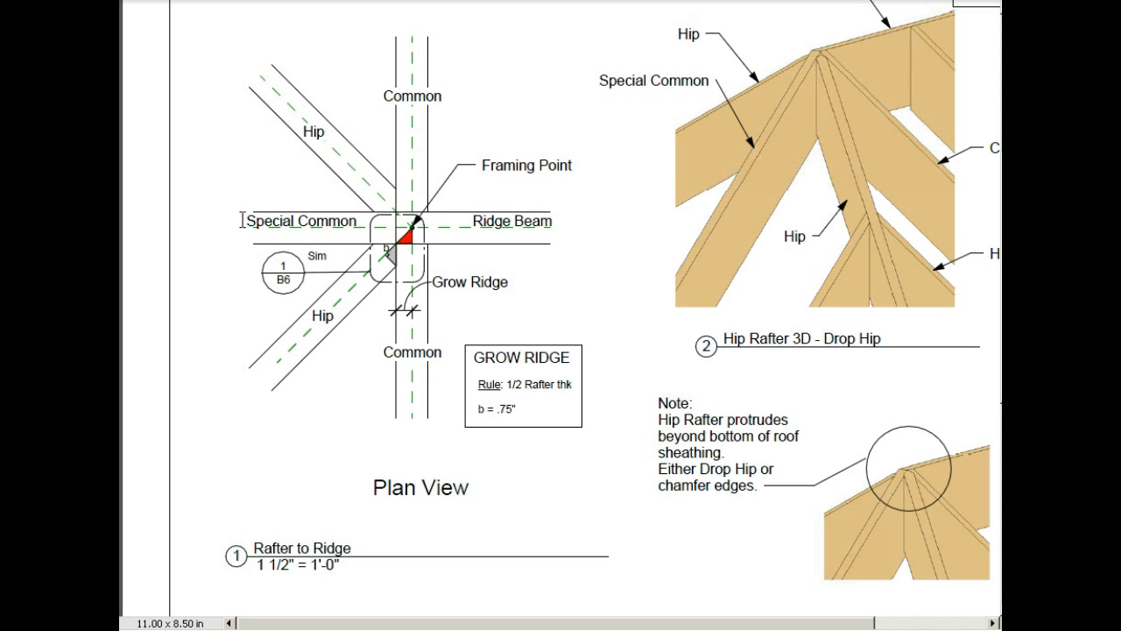
double_click(301, 220)
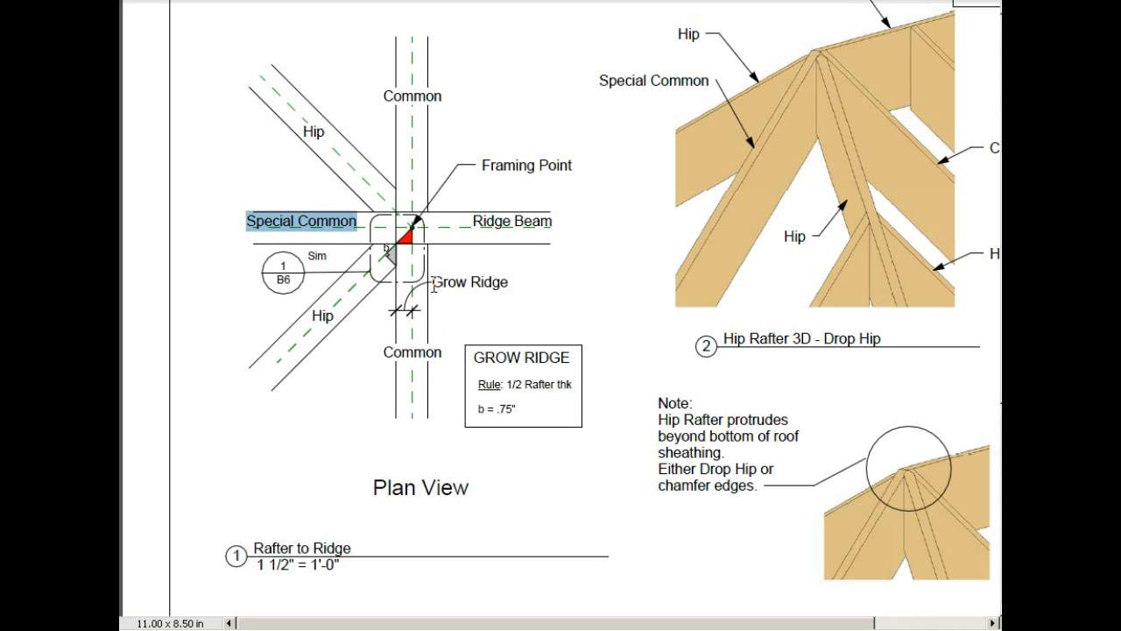
left_click(468, 281)
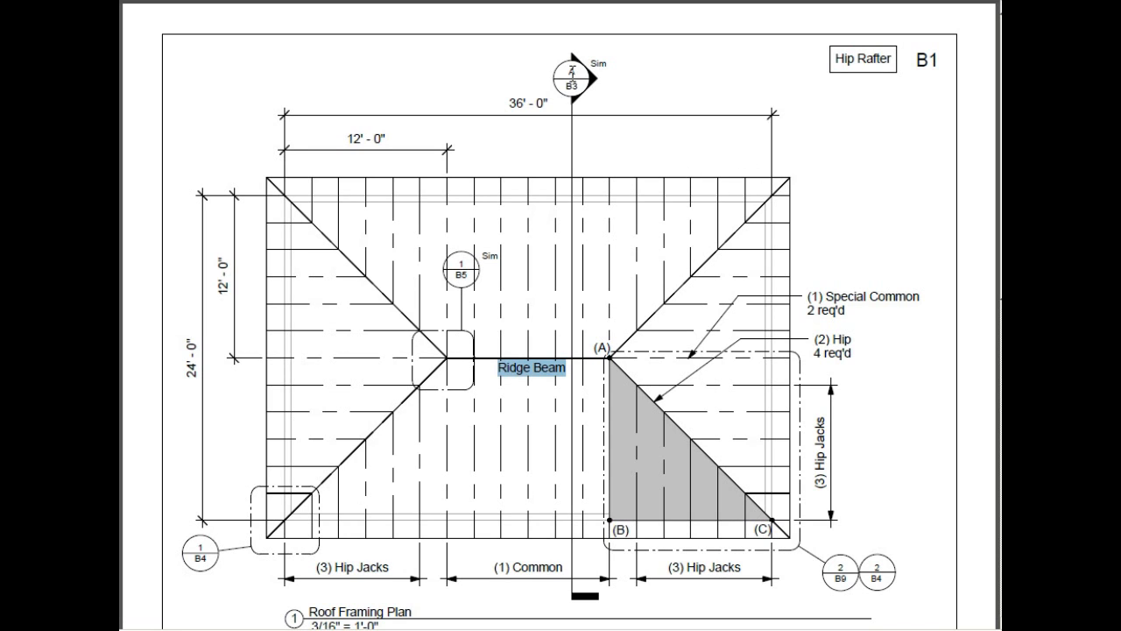
left_click(825, 618)
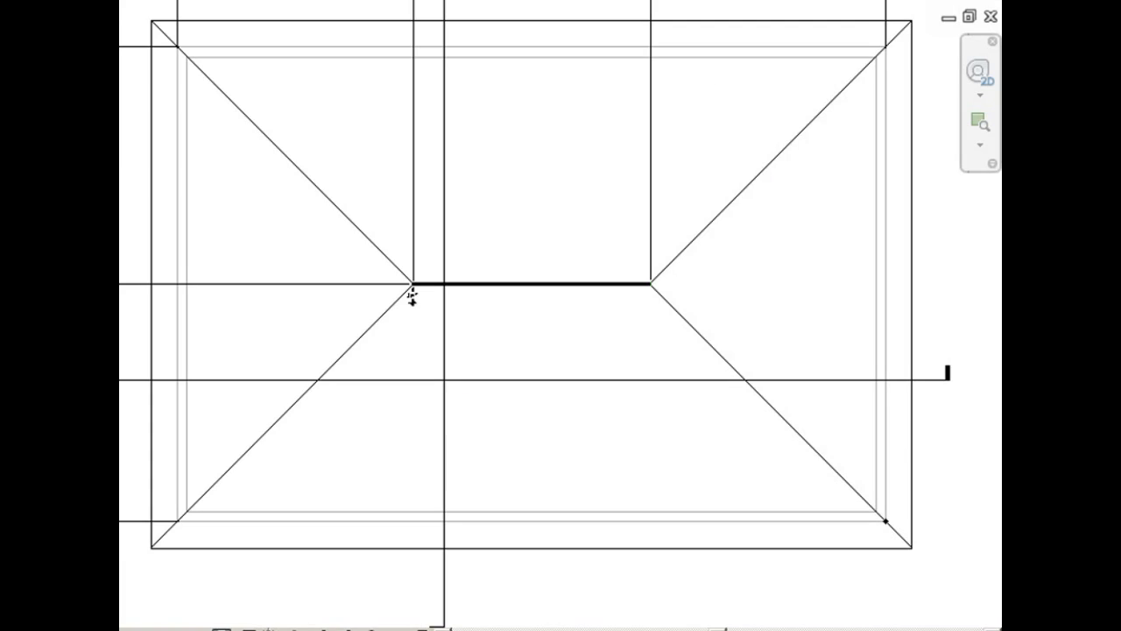
mouse_move(921, 83)
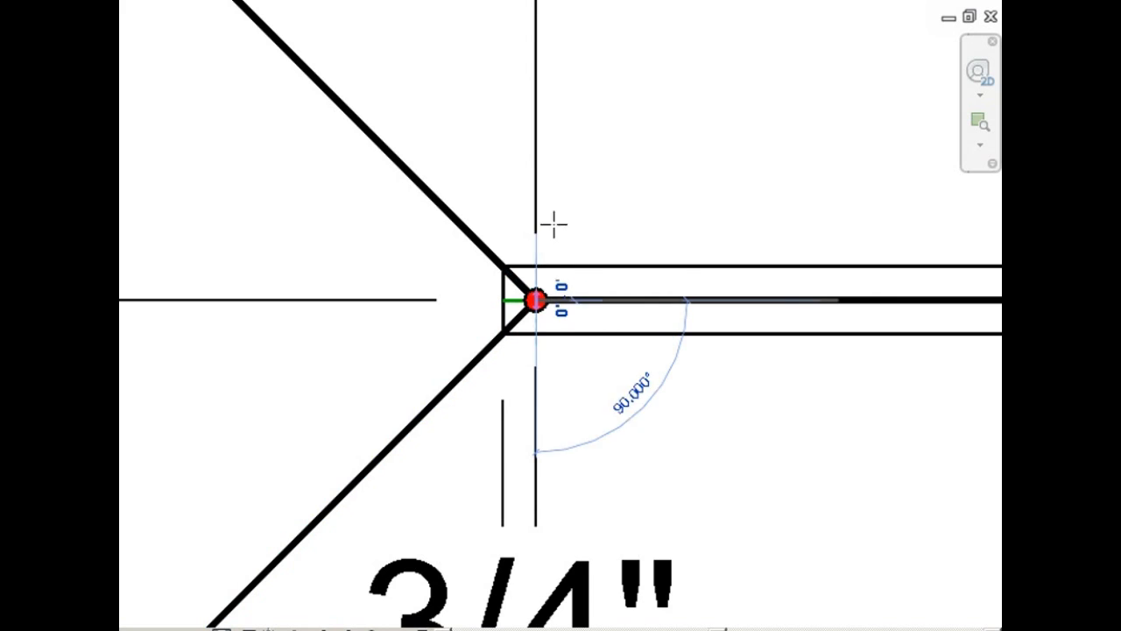
Zoom in on the ridge beam end where the hips meet.
scroll("down", 3)
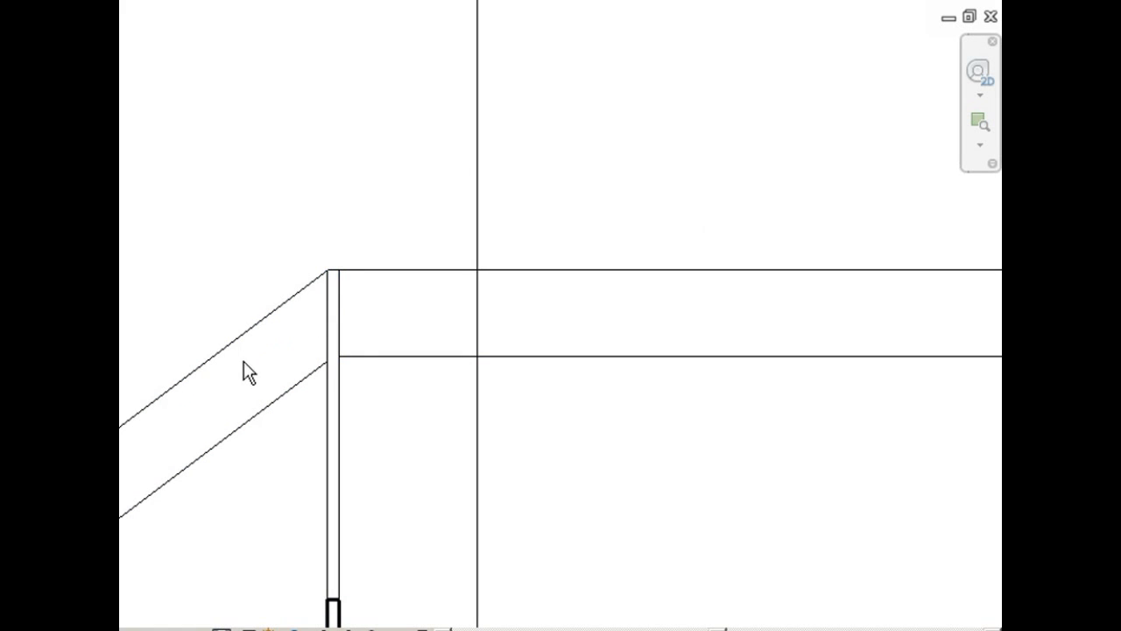
mouse_move(248, 509)
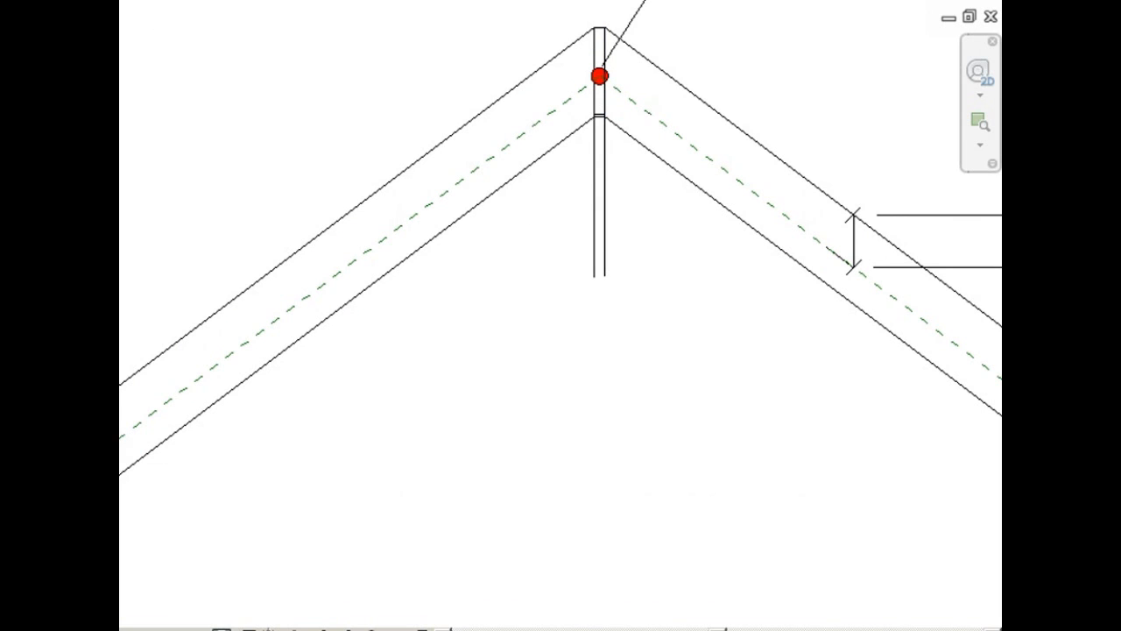
mouse_move(584, 435)
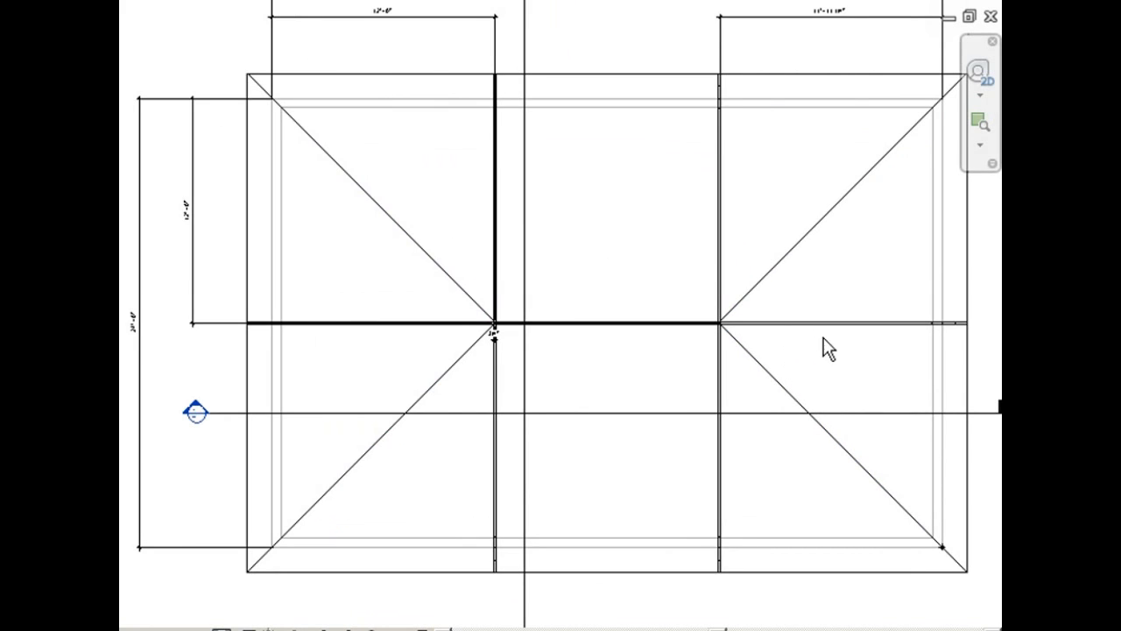
mouse_move(556, 572)
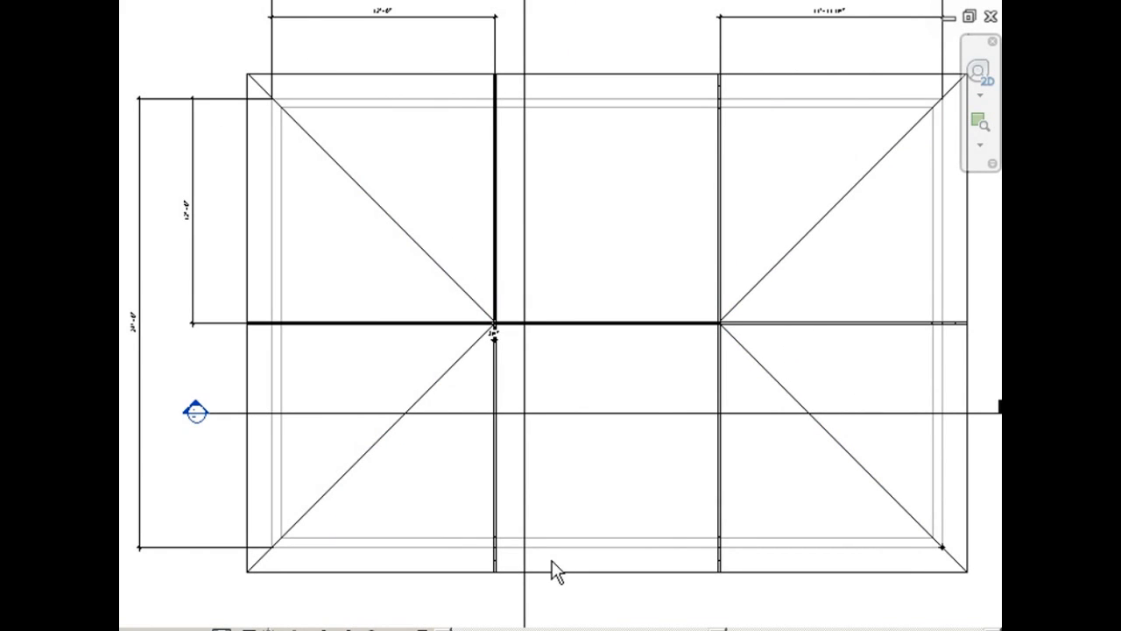
mouse_move(491, 443)
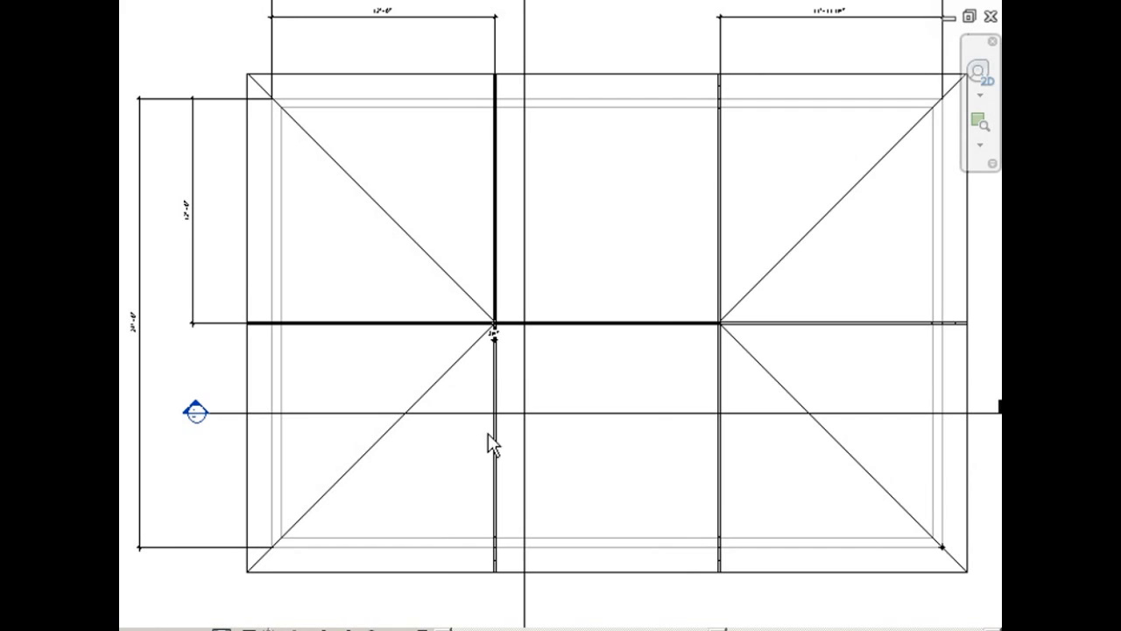
Select the common rafter below the left ridge end.
left_click(495, 333)
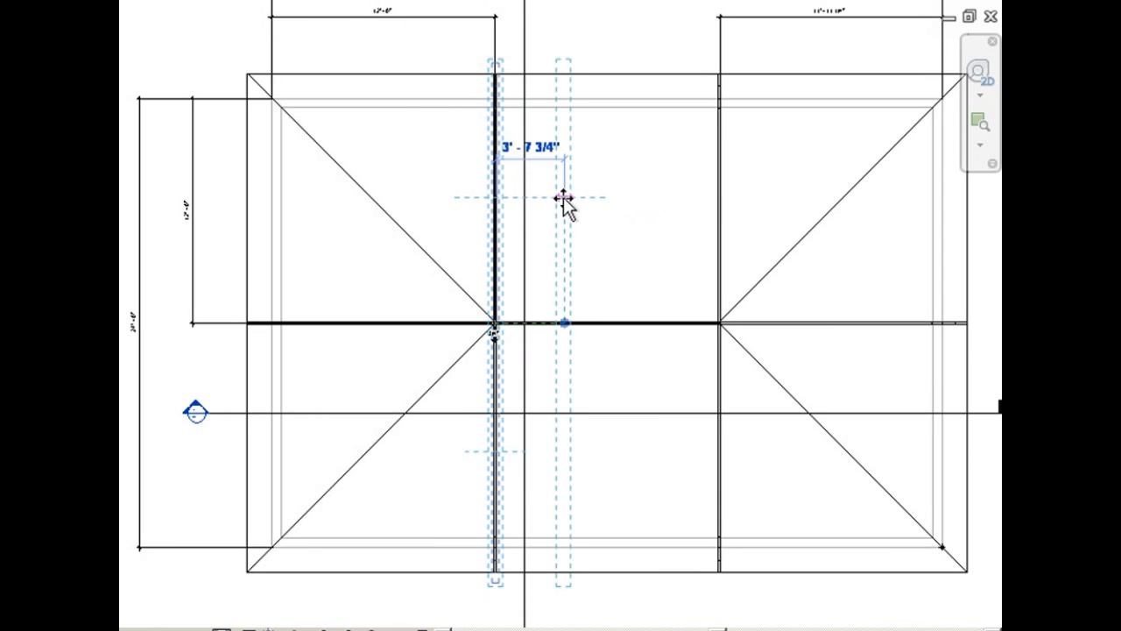
Array the common rafter along the ridge at 2' spacing with a count of 6.
type("2'")
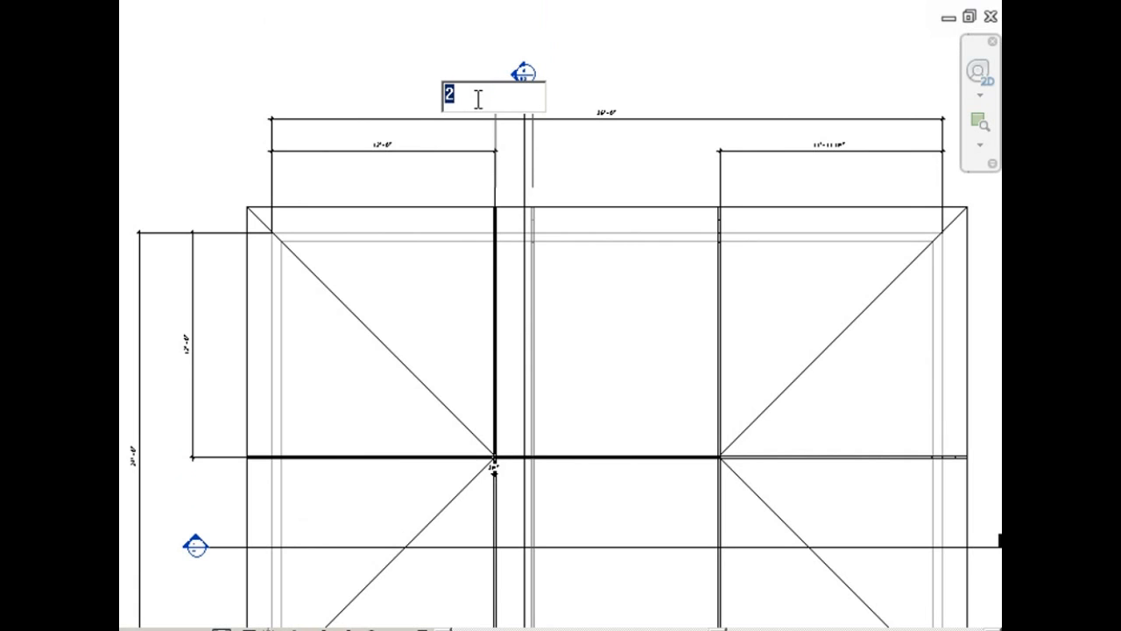
type("6")
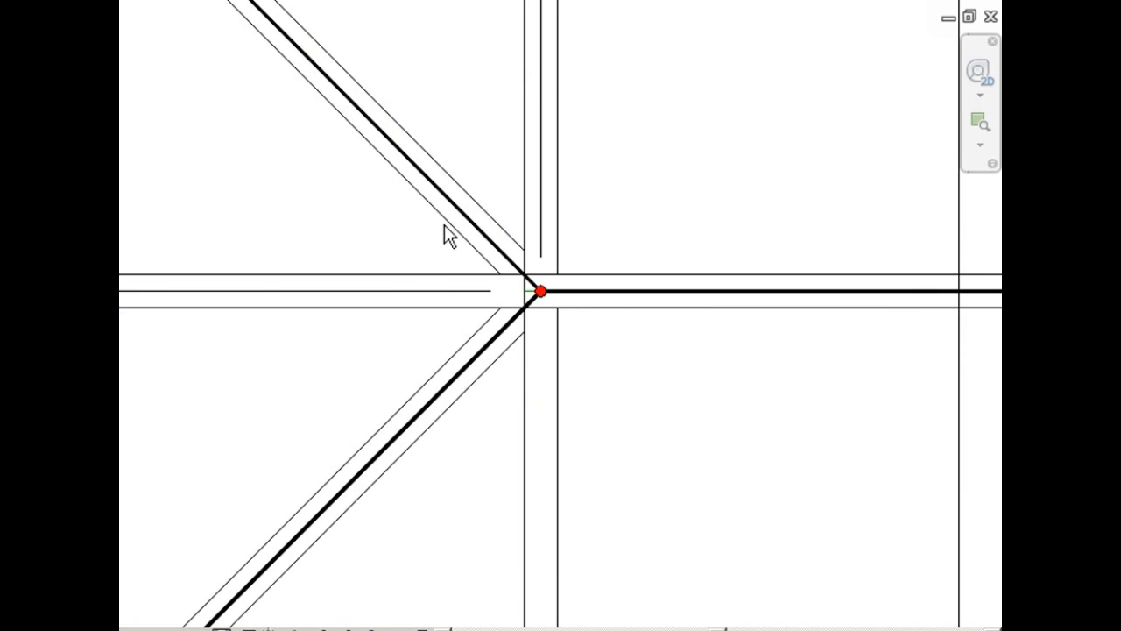
left_click(447, 237)
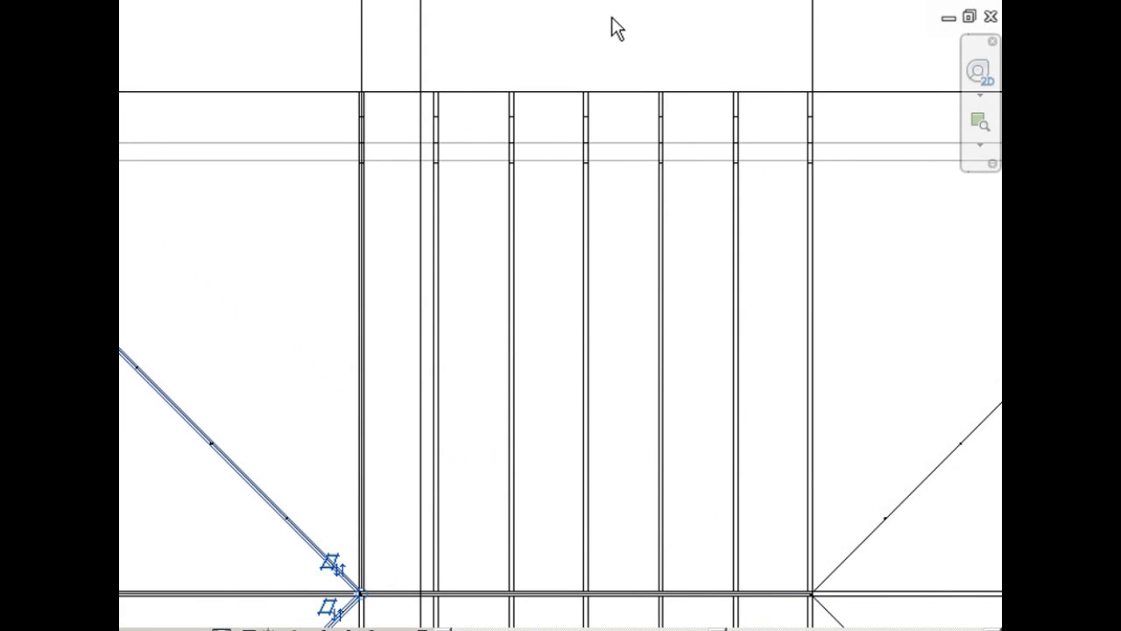
mouse_move(529, 68)
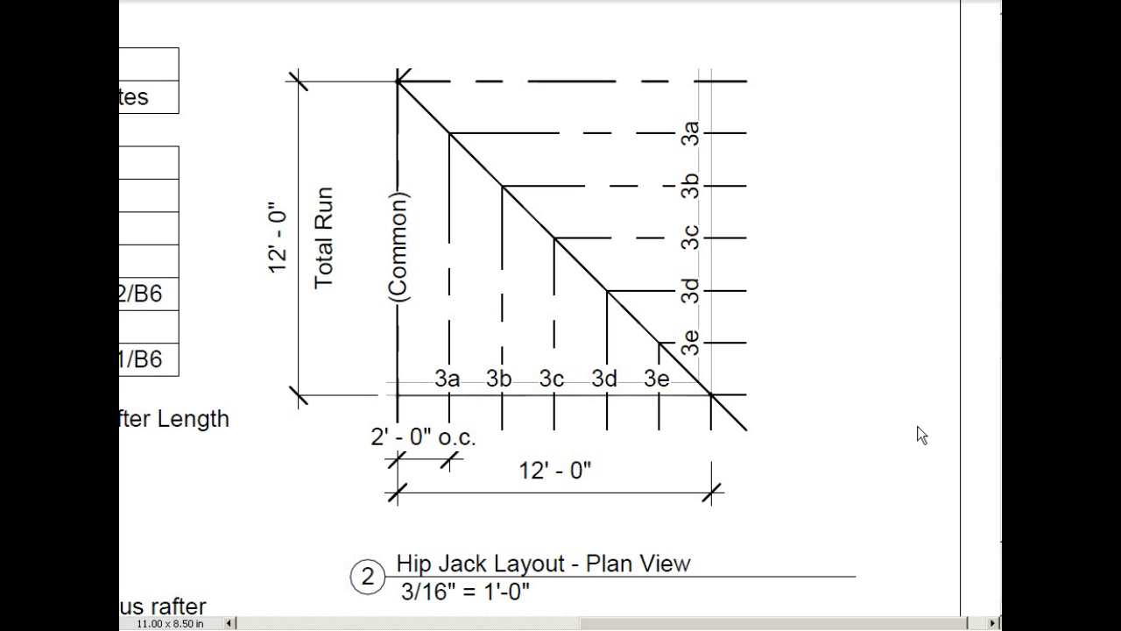
mouse_move(396, 296)
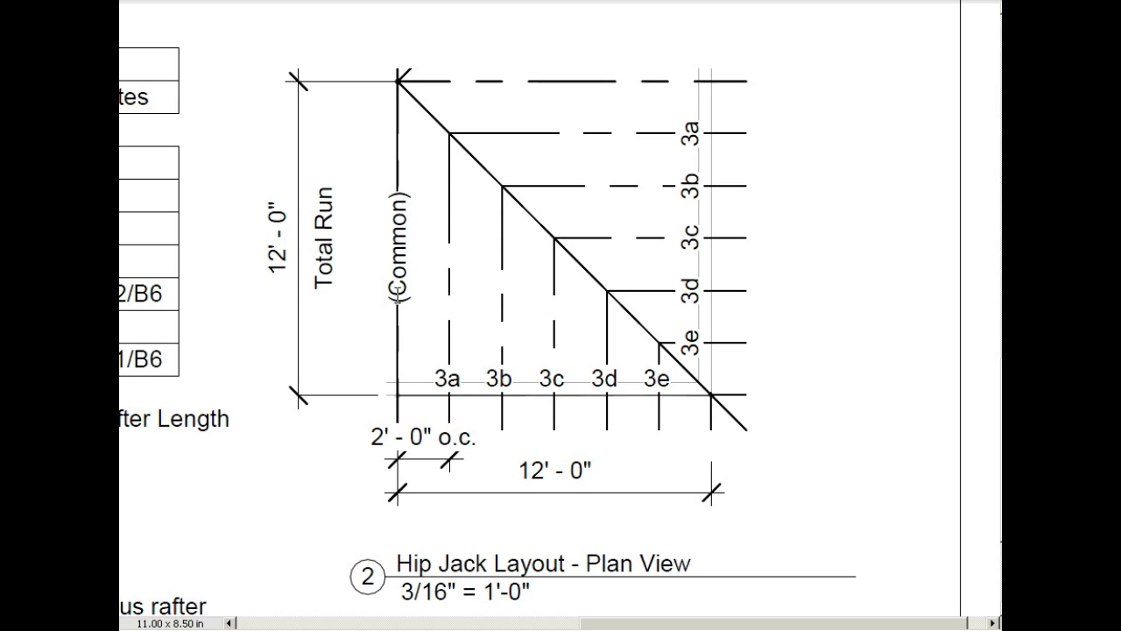
Highlight the Common label, 12'-0" total run, and 3a hip jack label on the layout.
double_click(395, 254)
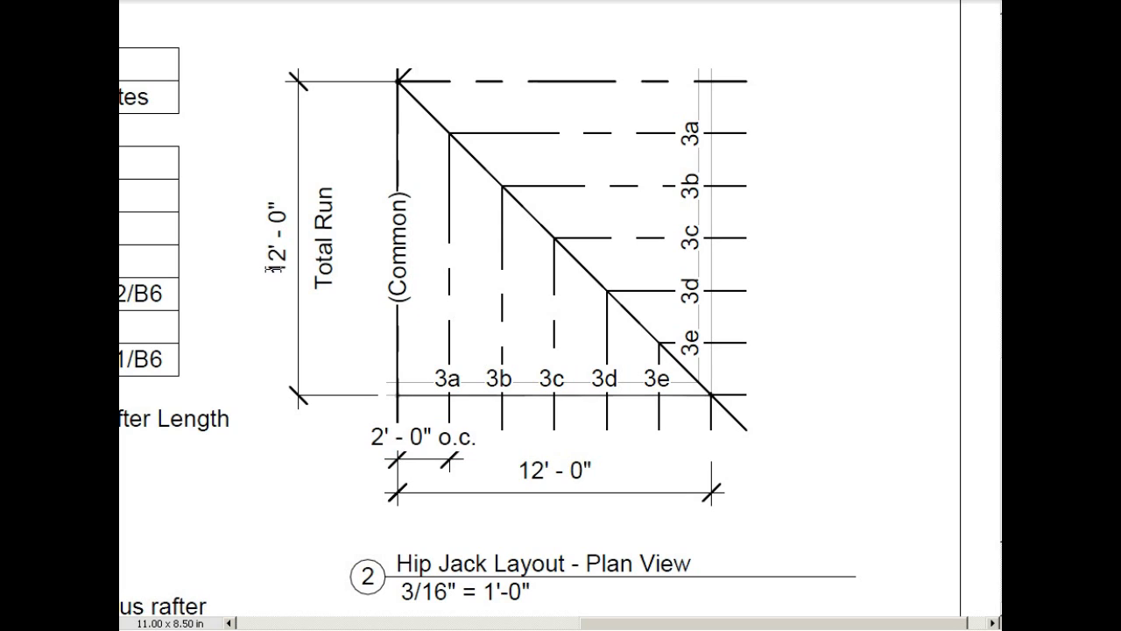
double_click(277, 238)
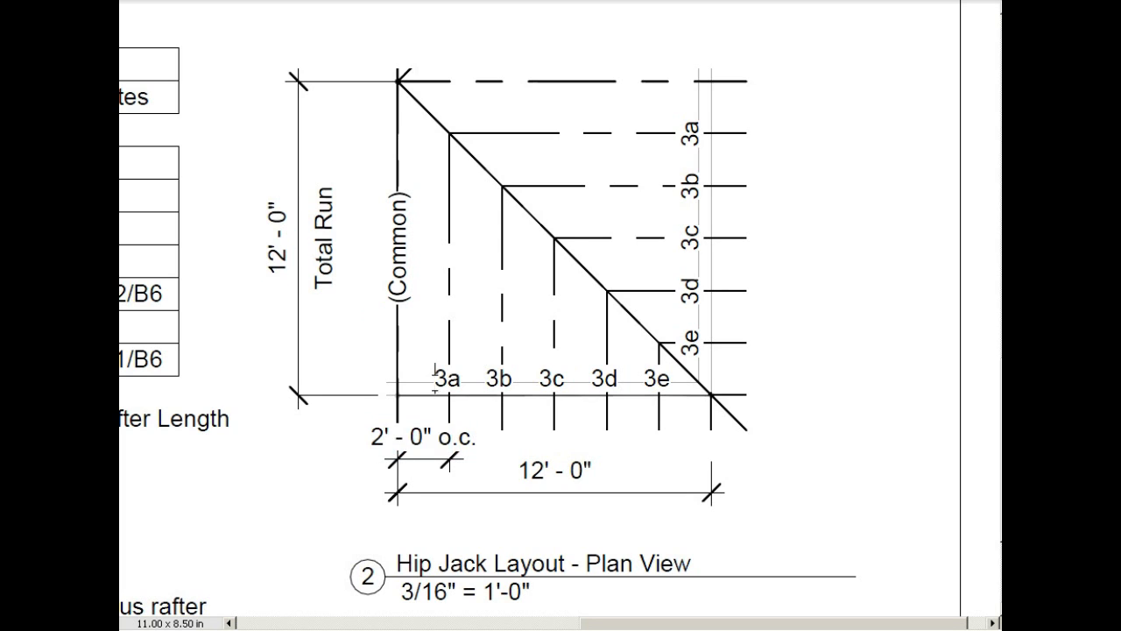
double_click(444, 381)
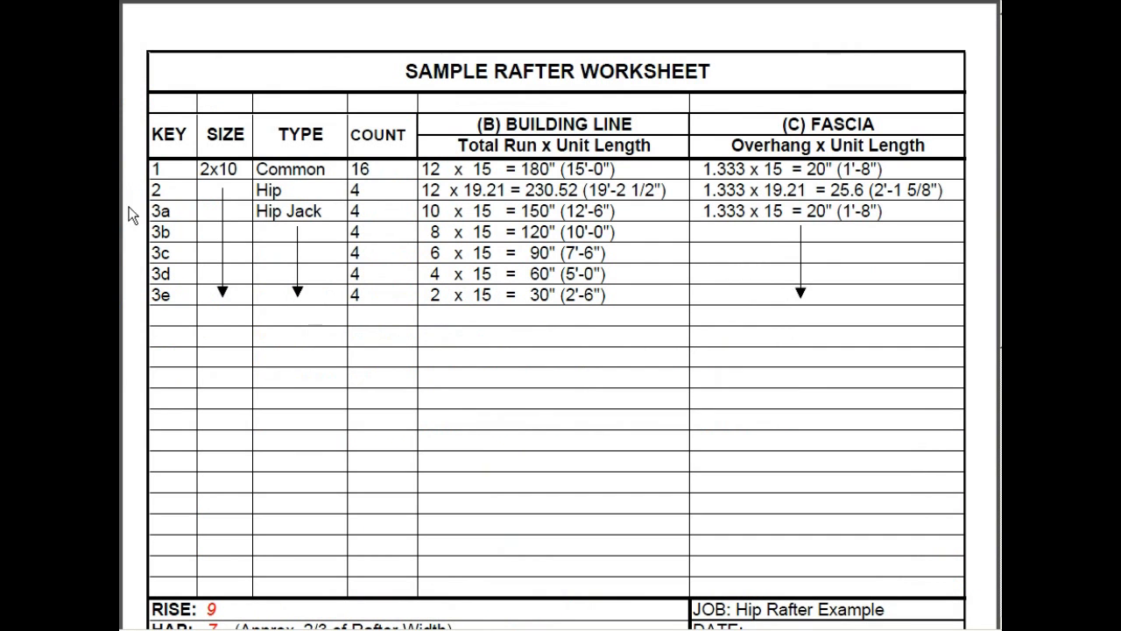
Highlight the run value 10 for hip jack 3a on the worksheet.
double_click(161, 212)
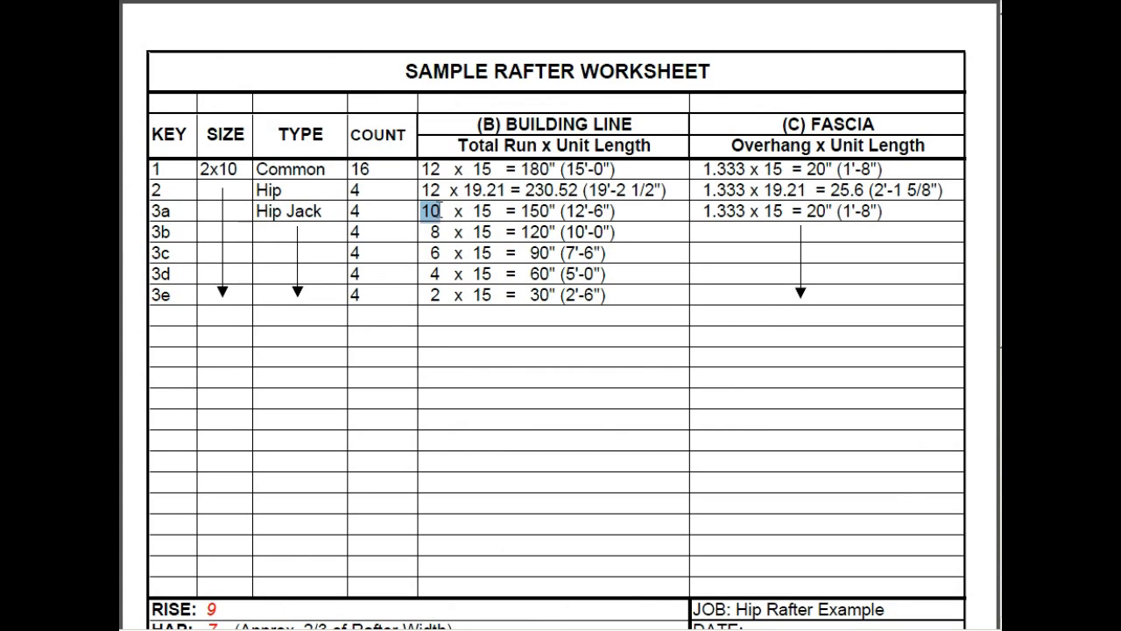
left_click(482, 211)
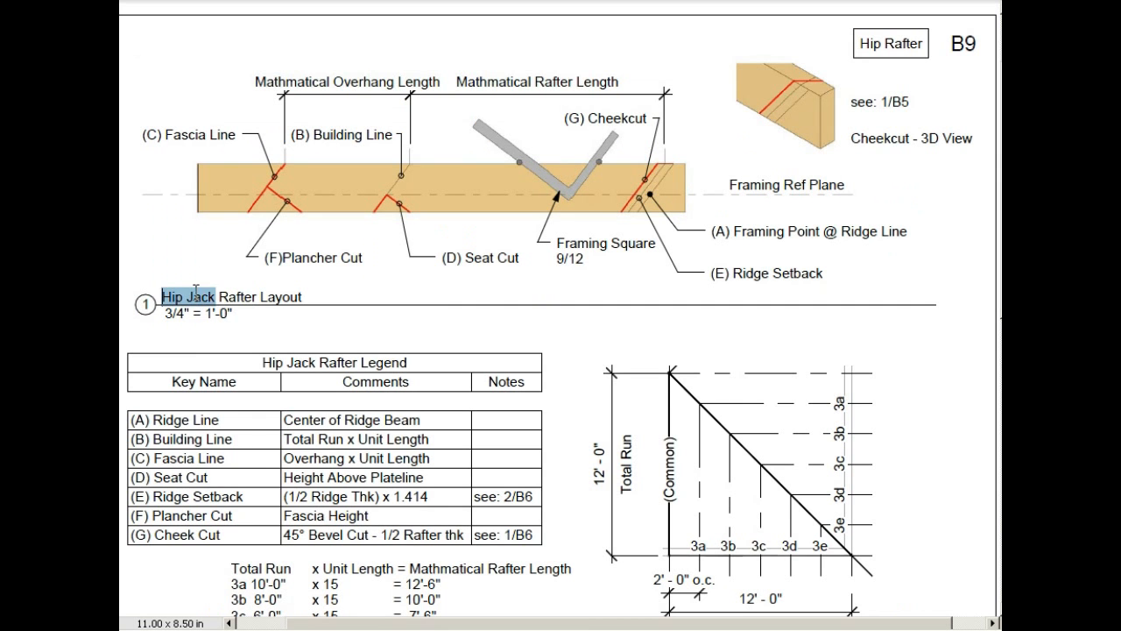
left_click_drag(176, 297, 302, 297)
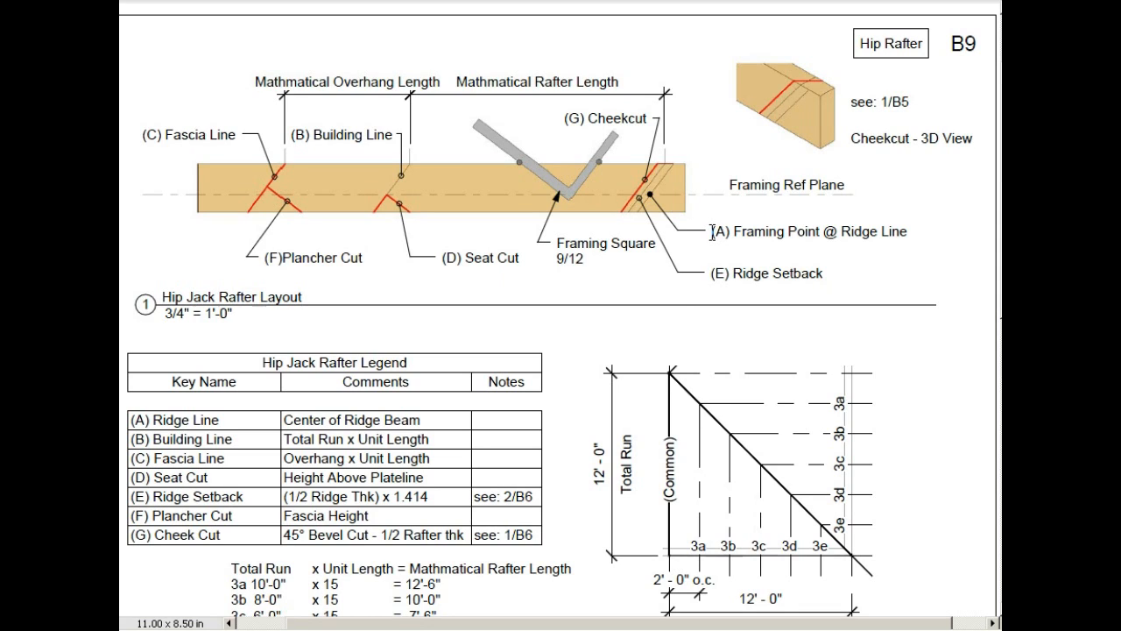
double_click(764, 231)
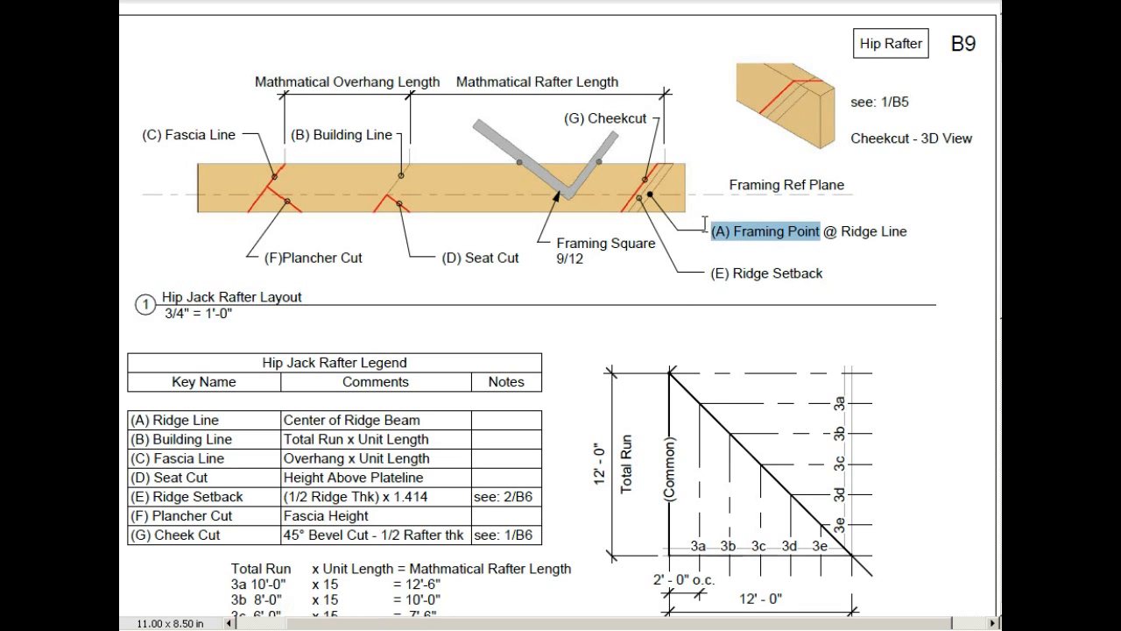
left_click(326, 134)
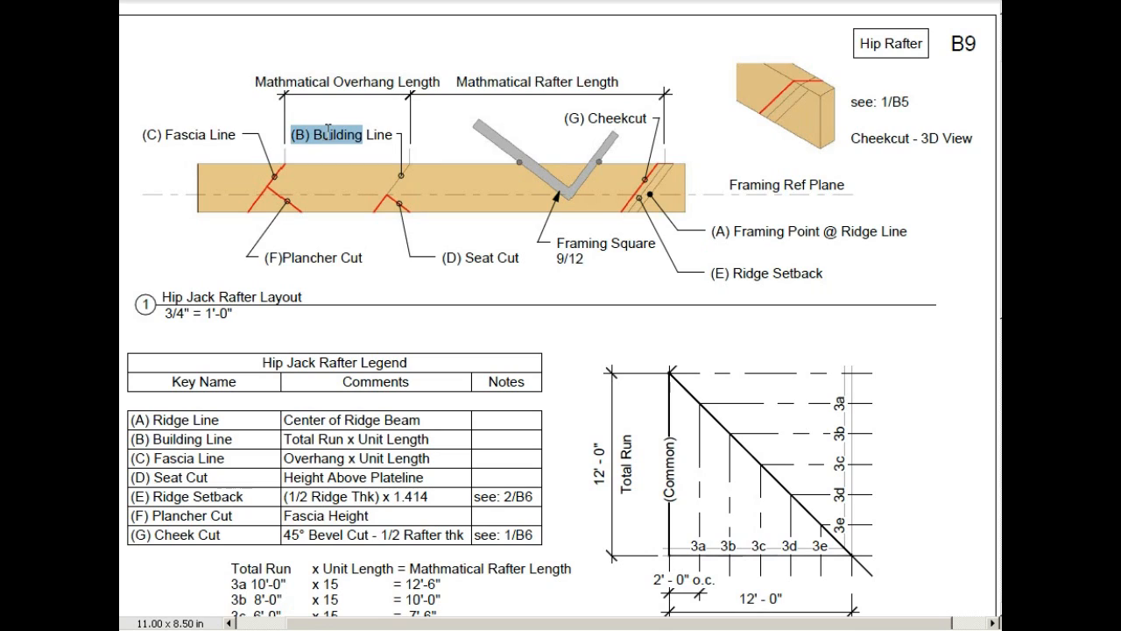
left_click(490, 81)
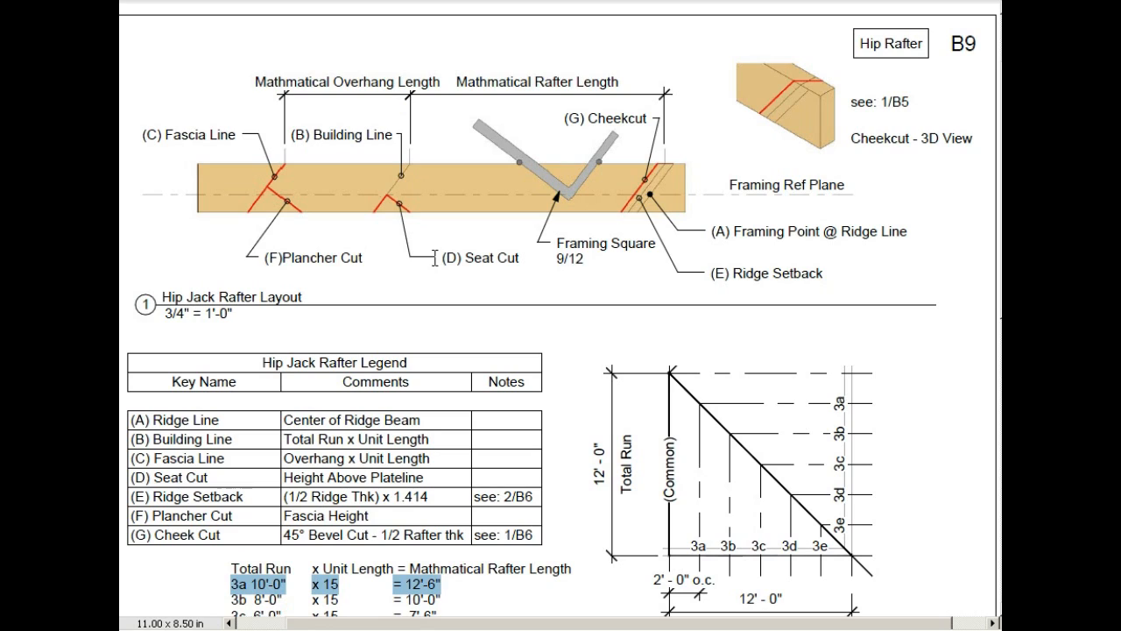
double_click(342, 135)
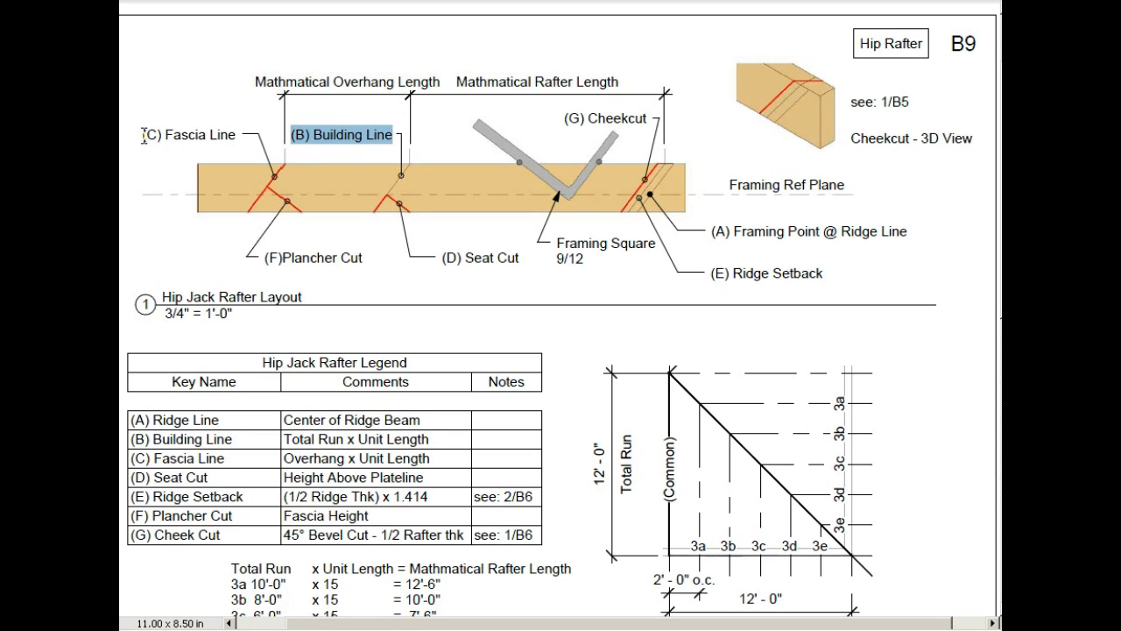
left_click(188, 134)
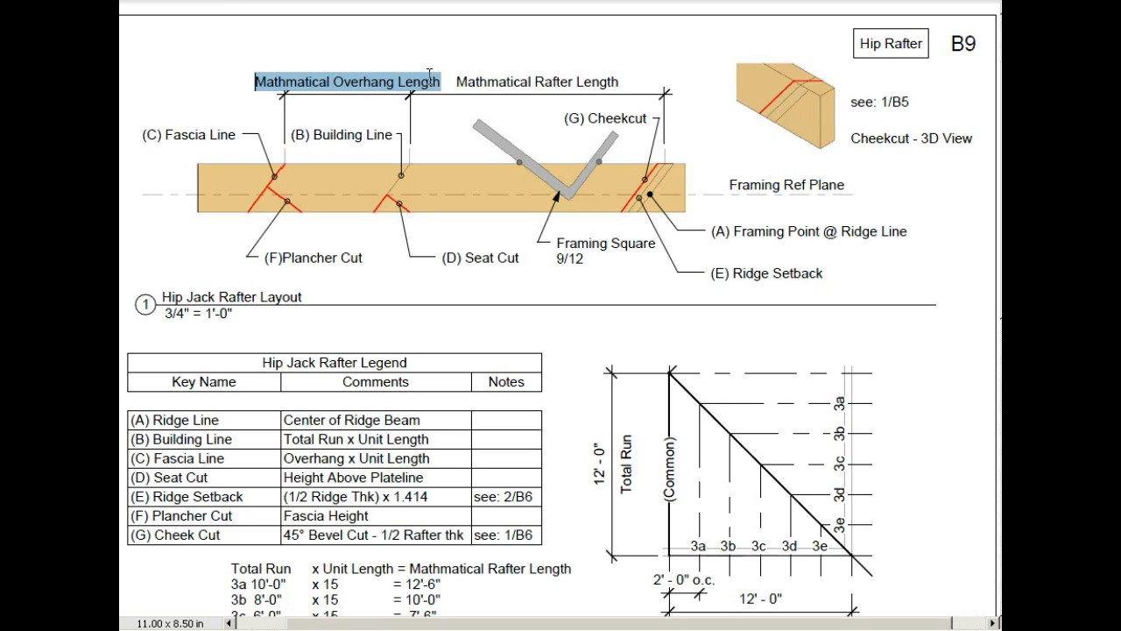
mouse_move(423, 90)
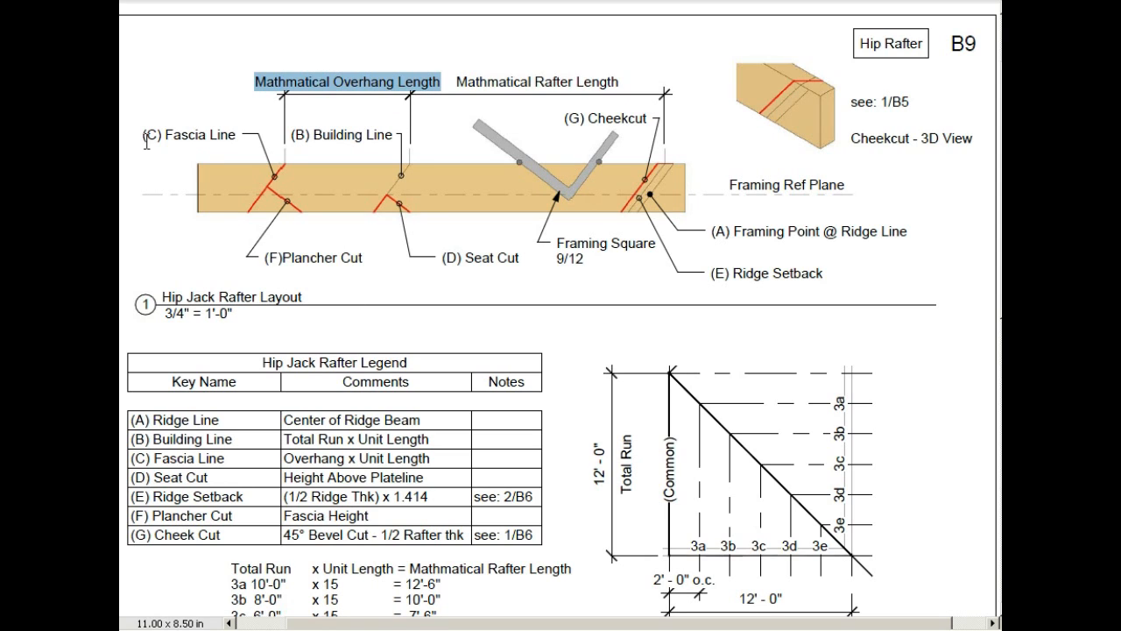
mouse_move(431, 262)
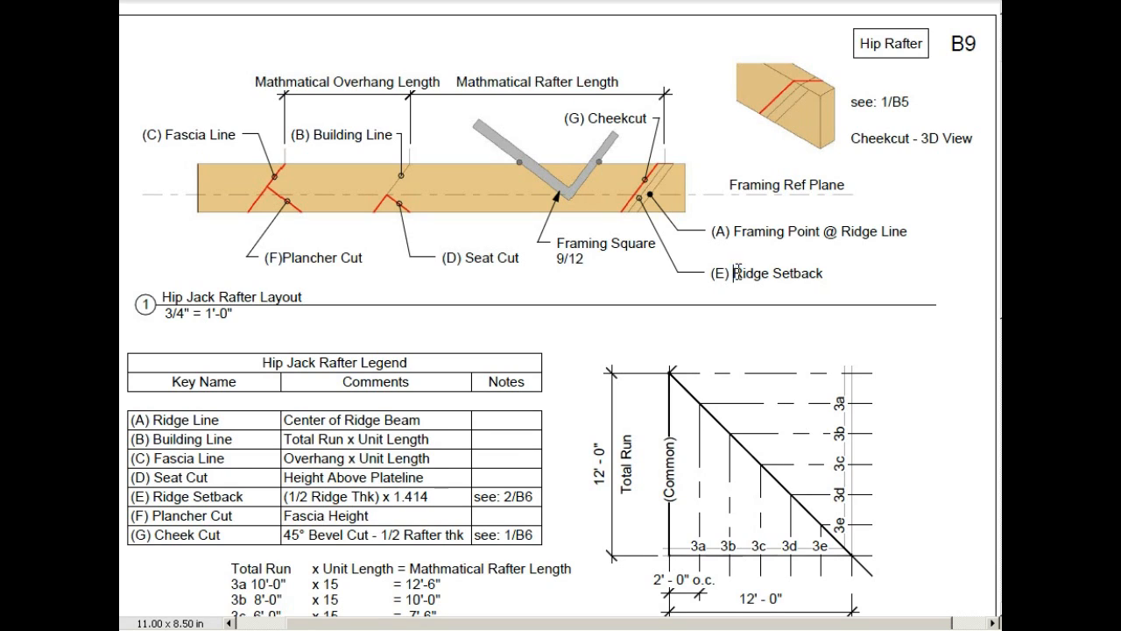
double_click(778, 273)
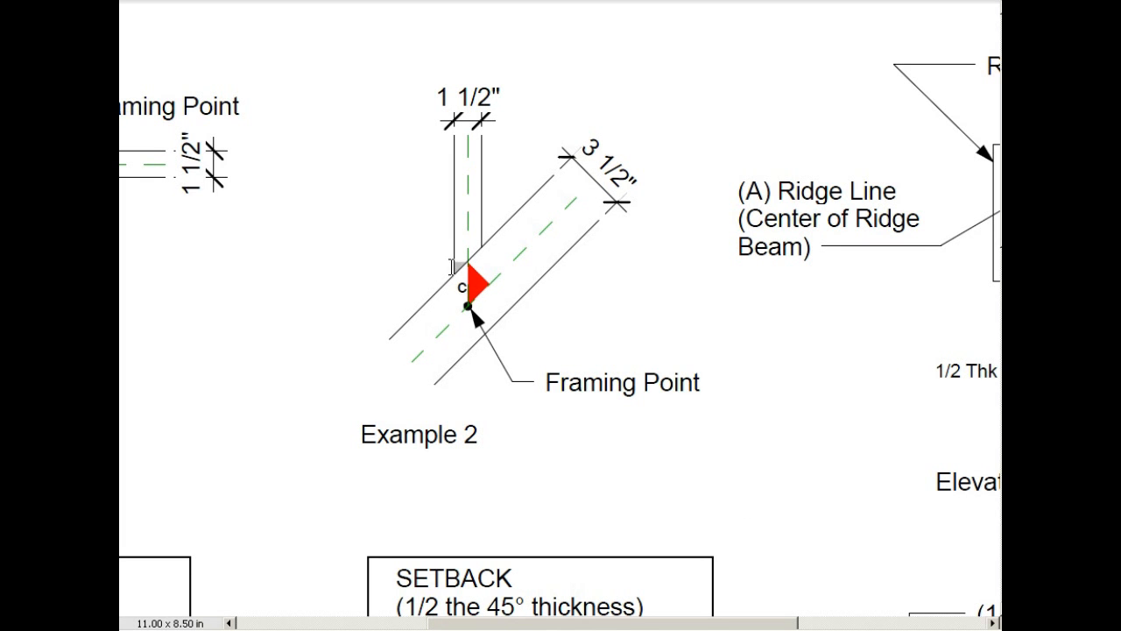
Highlight Framing Point in Example 2, then scroll to and mark the SETBACK rule box.
double_click(622, 382)
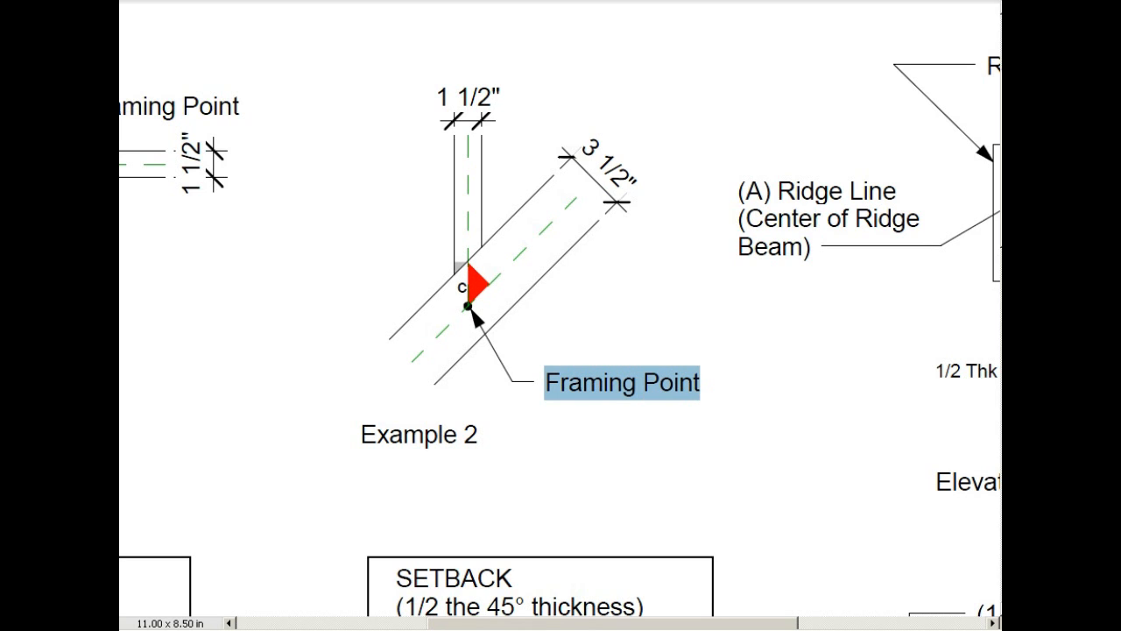
scroll("down", 3)
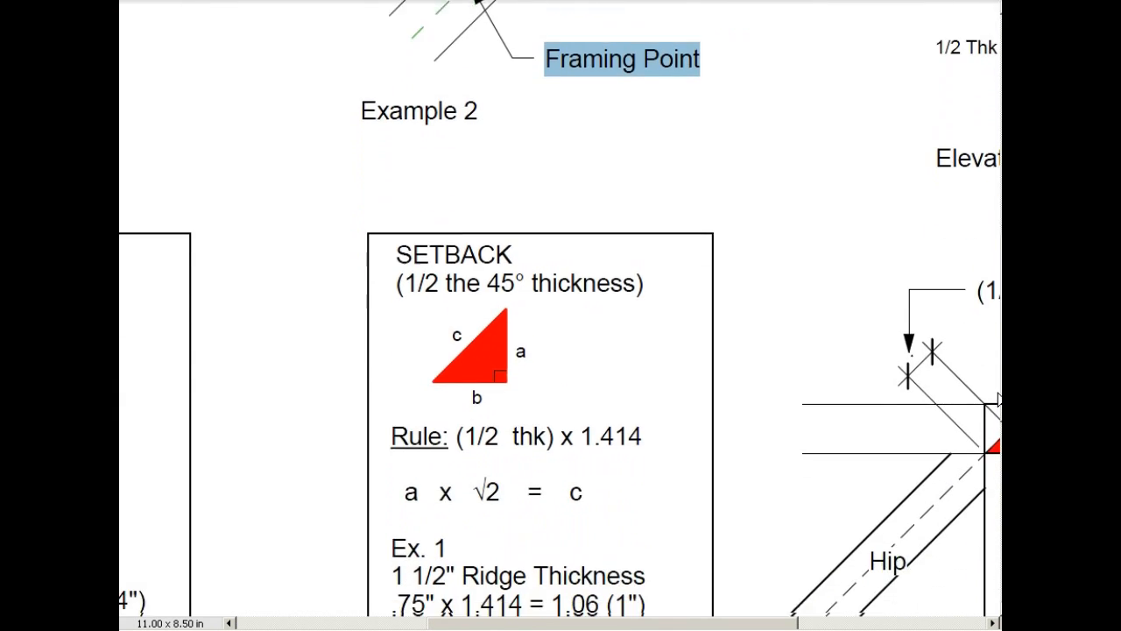
scroll("down", 3)
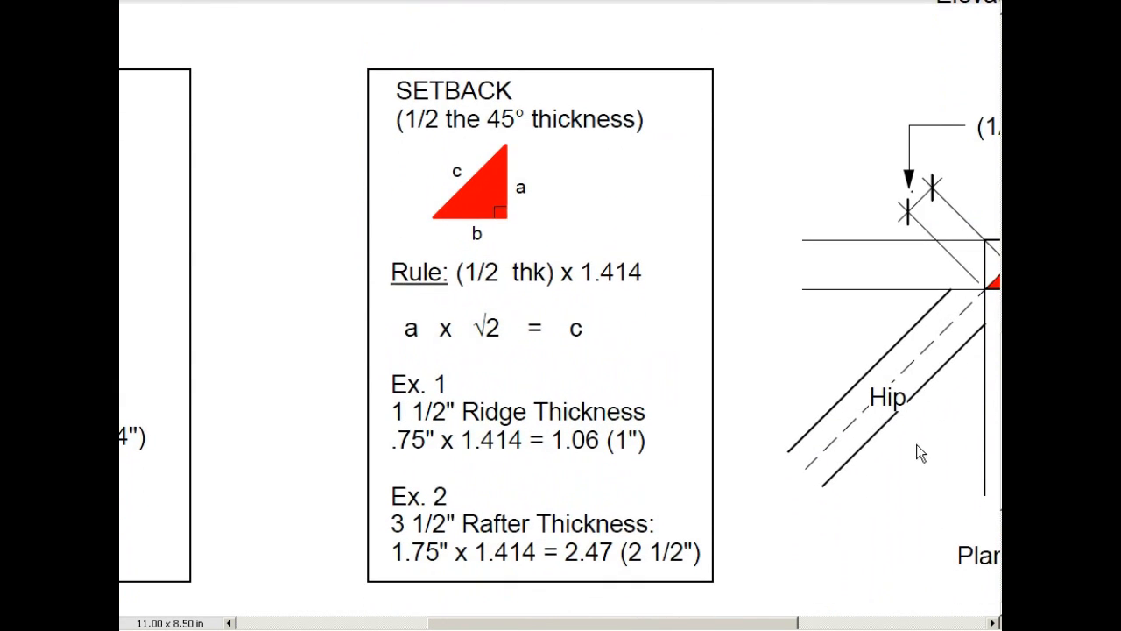
left_click_drag(394, 119, 526, 119)
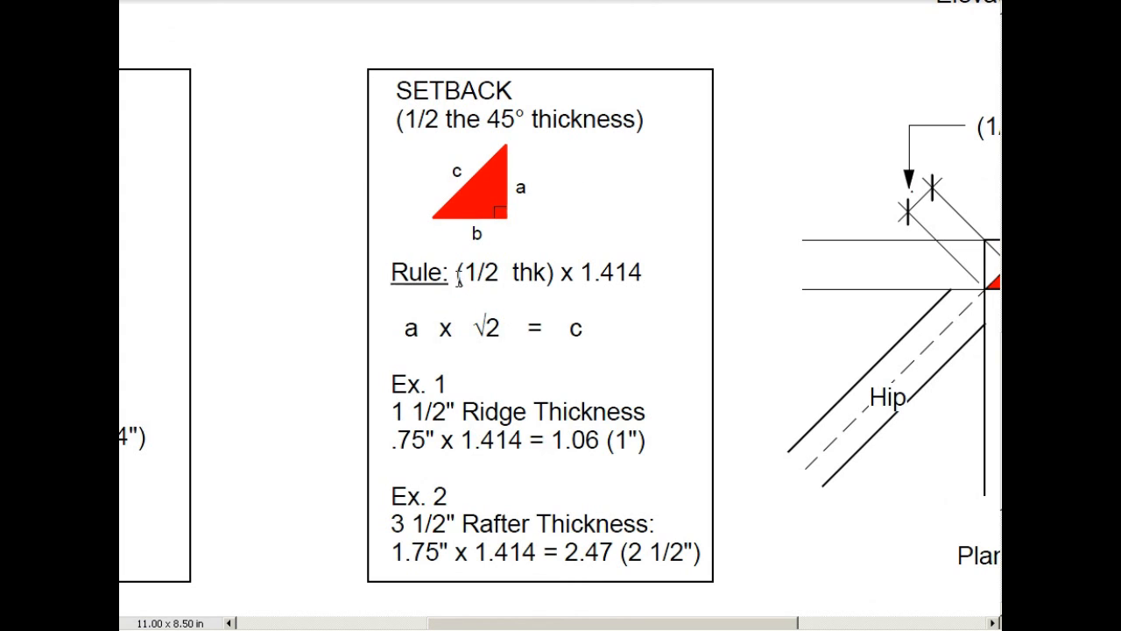
left_click_drag(454, 272, 640, 272)
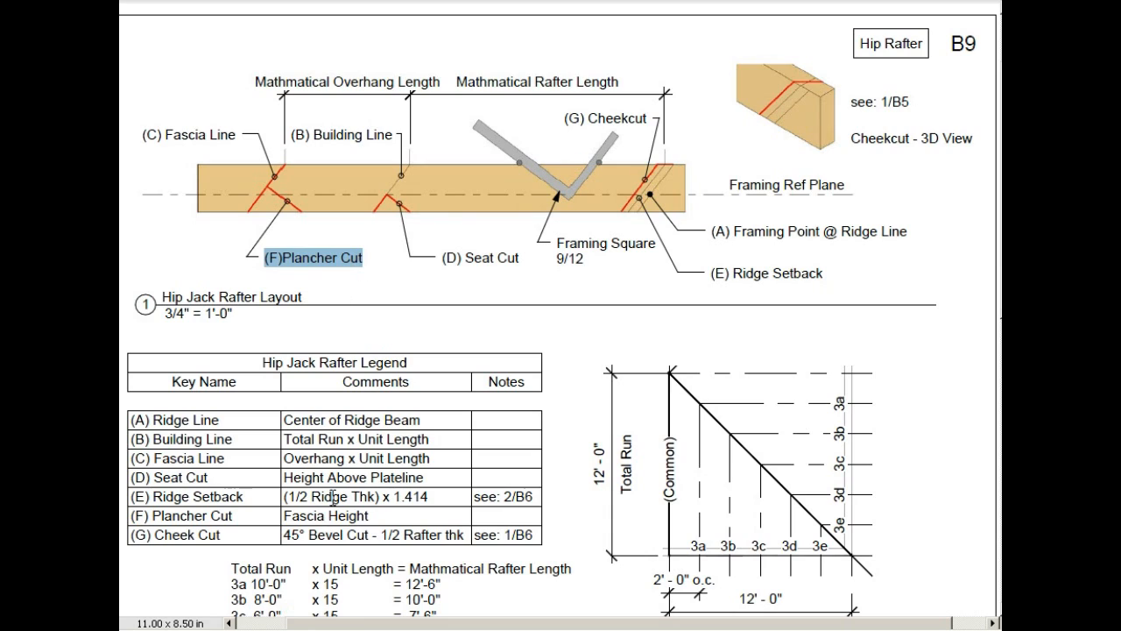
Highlight the Plancher Cut and Cheekcut callouts on sheet B9.
double_click(325, 515)
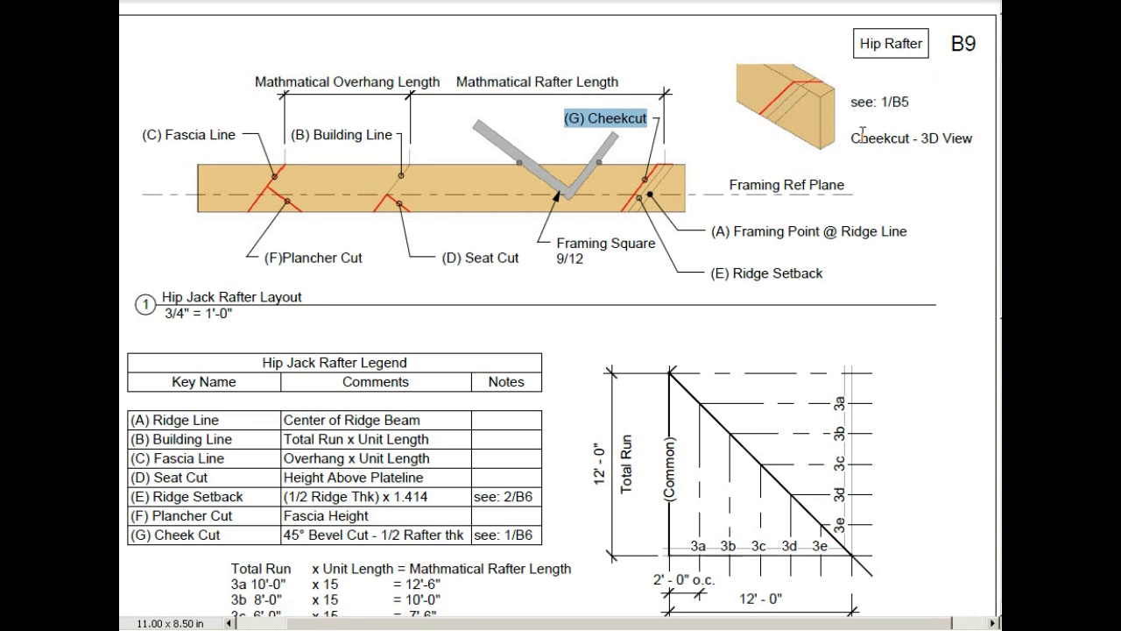
double_click(911, 139)
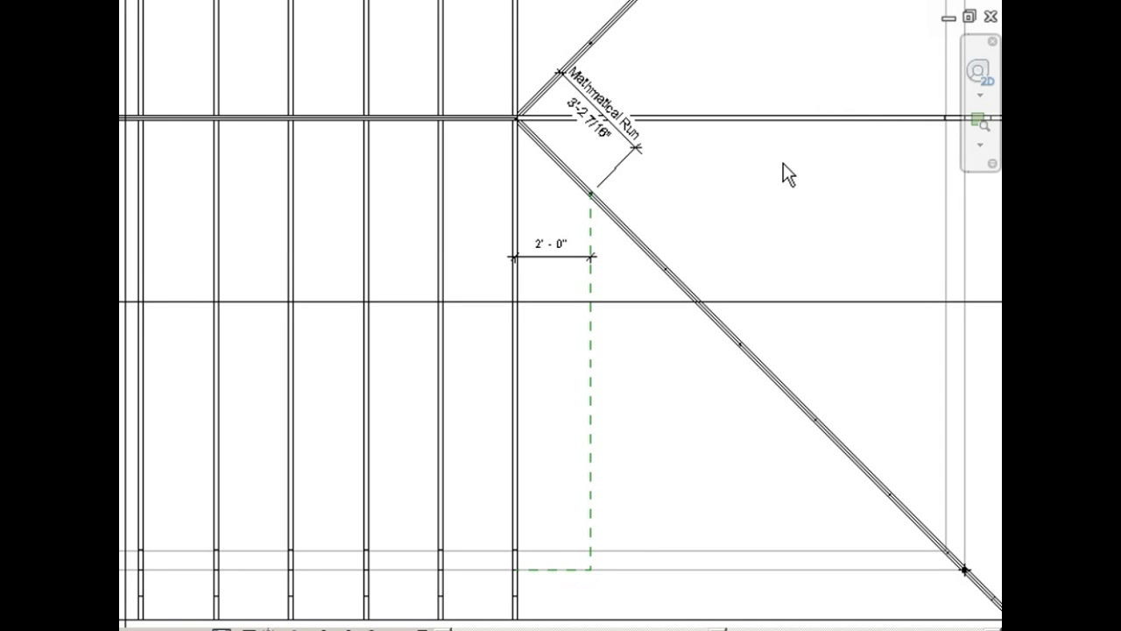
mouse_move(659, 166)
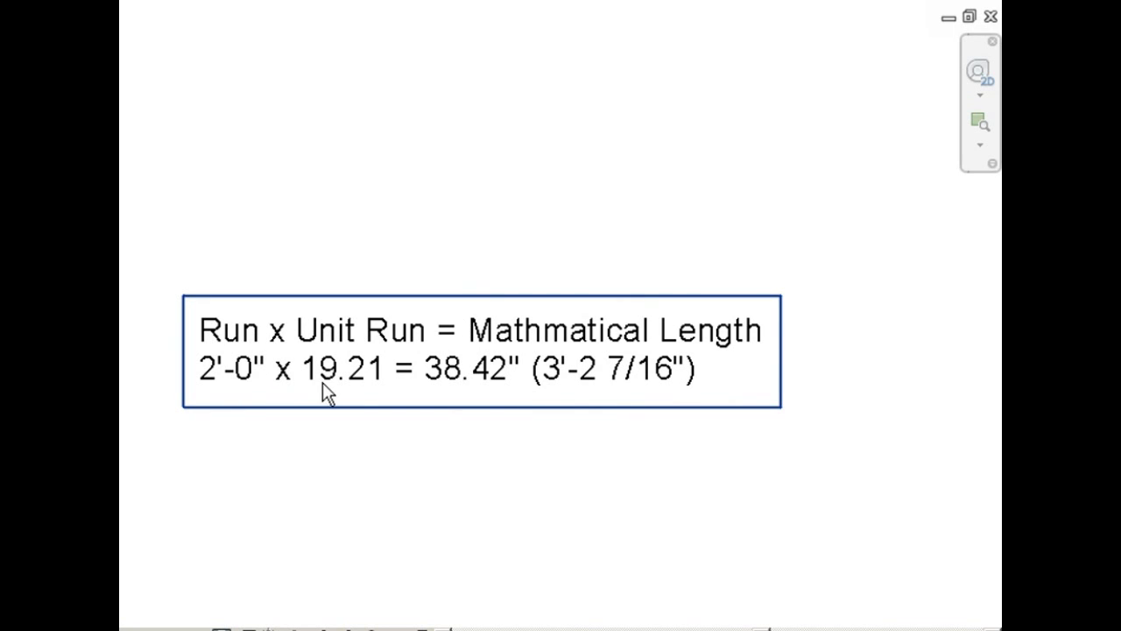
mouse_move(569, 390)
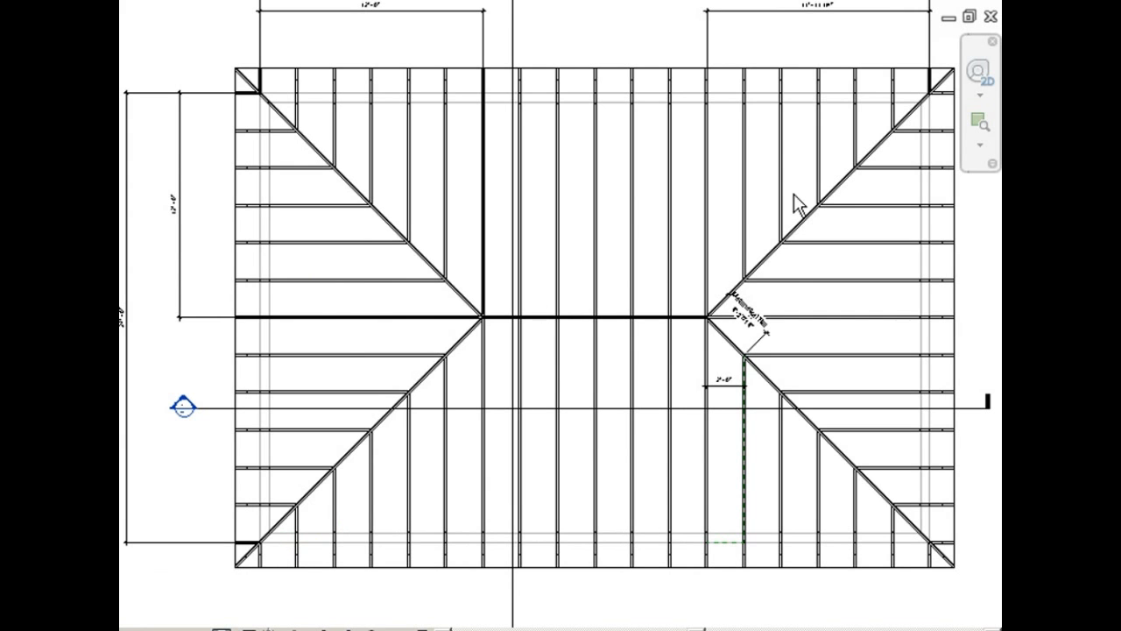
mouse_move(278, 168)
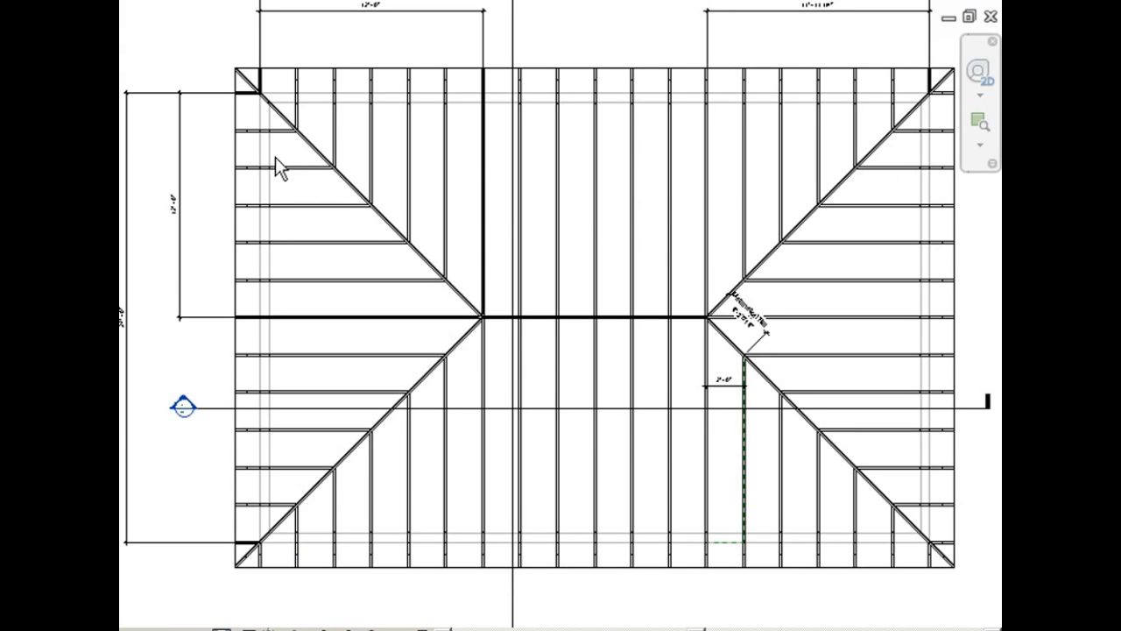
mouse_move(445, 412)
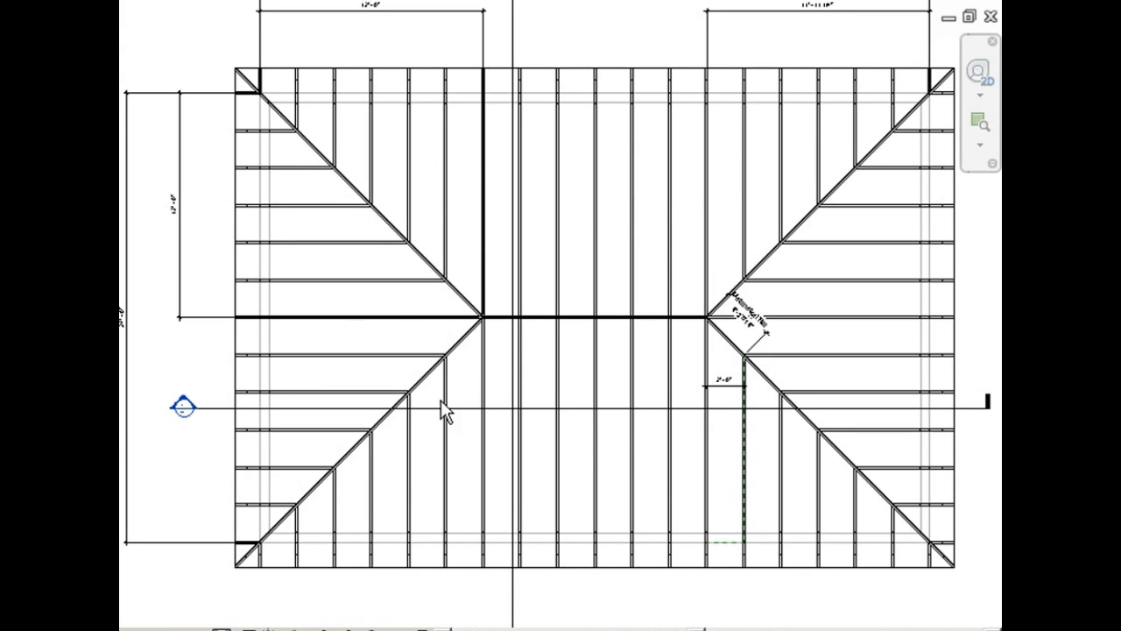
mouse_move(445, 414)
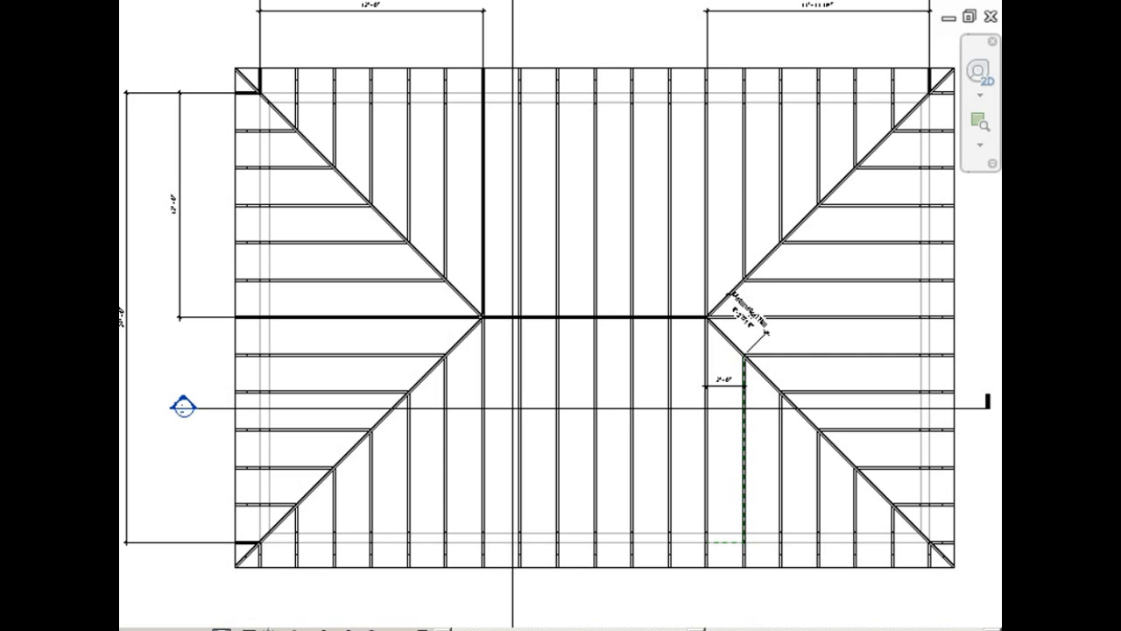